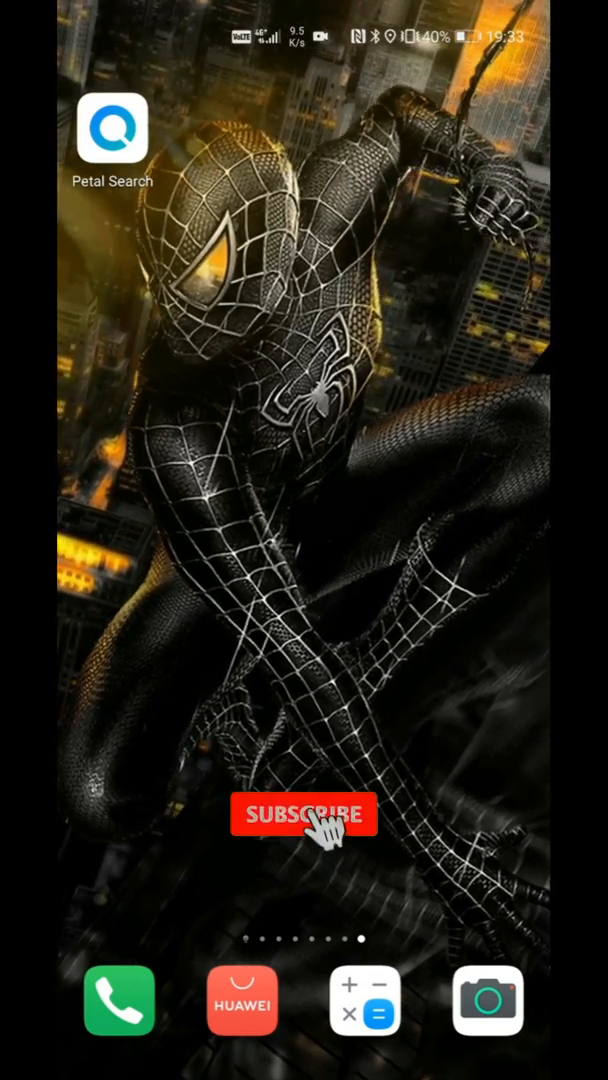
# - Search AppGallery for "petal se" and open the Petal Search – Apps & More page
pyautogui.click(304, 812)
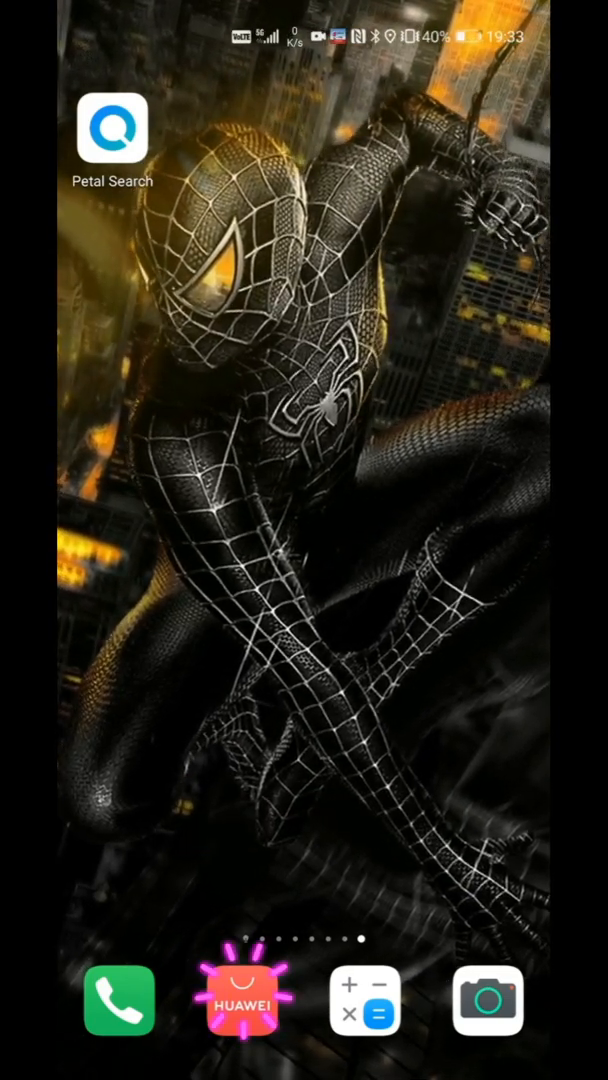
pyautogui.click(112, 128)
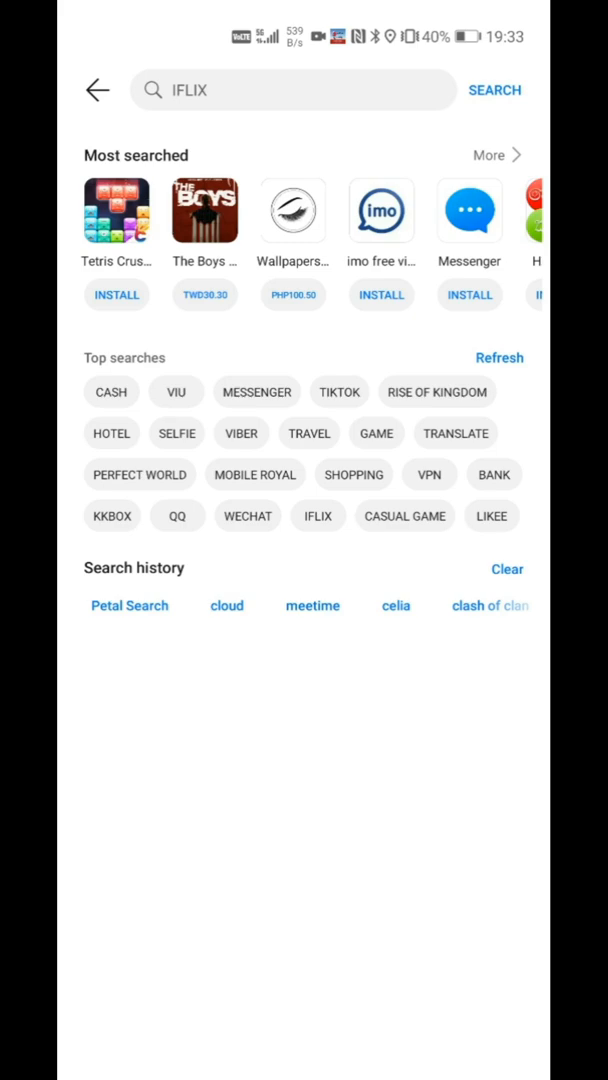
pyautogui.click(292, 90)
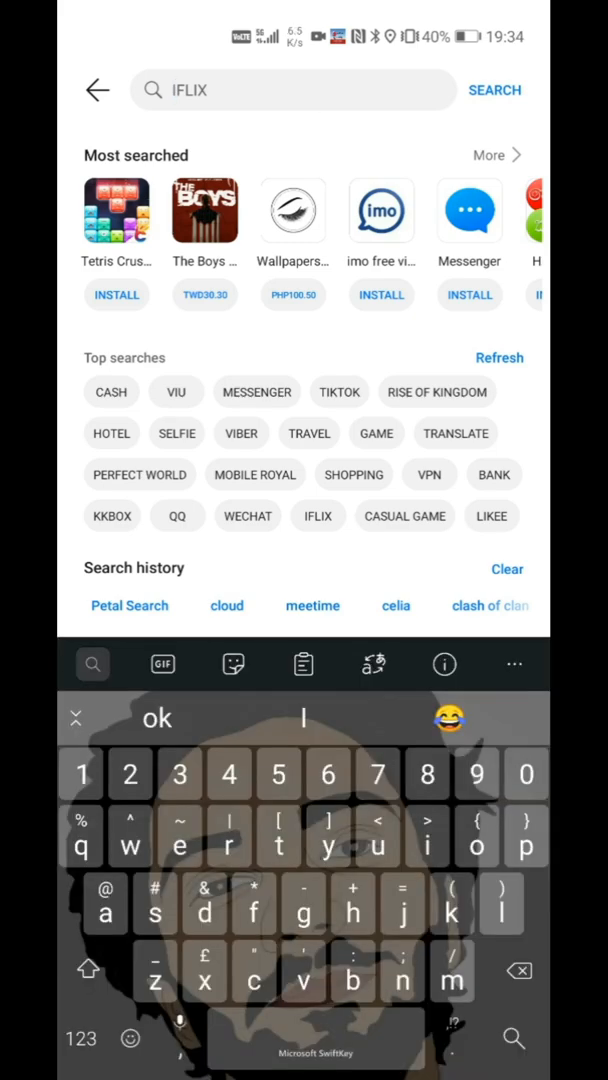
pyautogui.write('petal s')
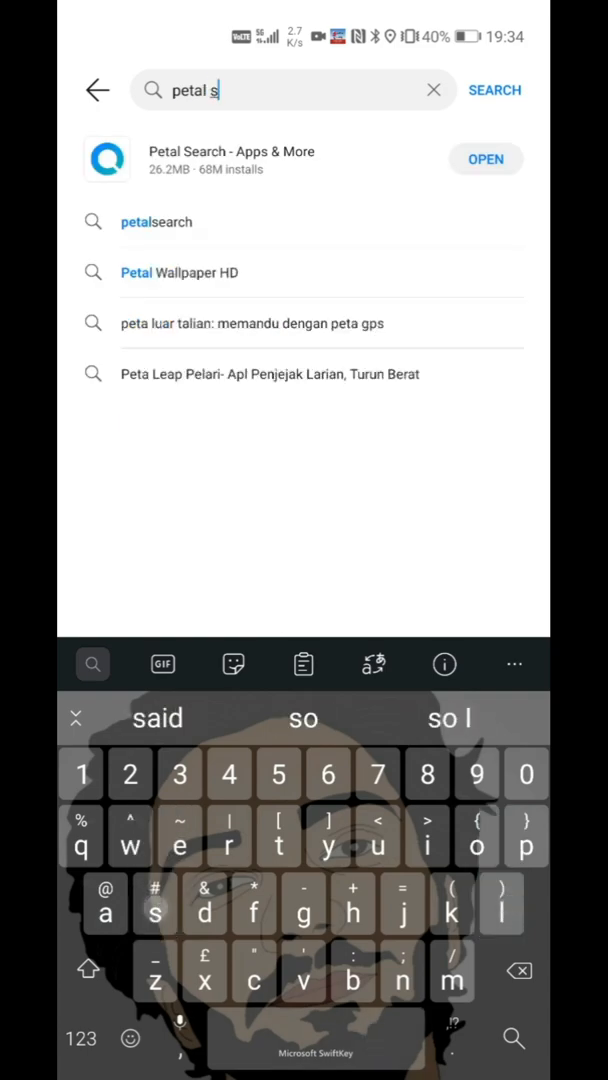
pyautogui.write('e')
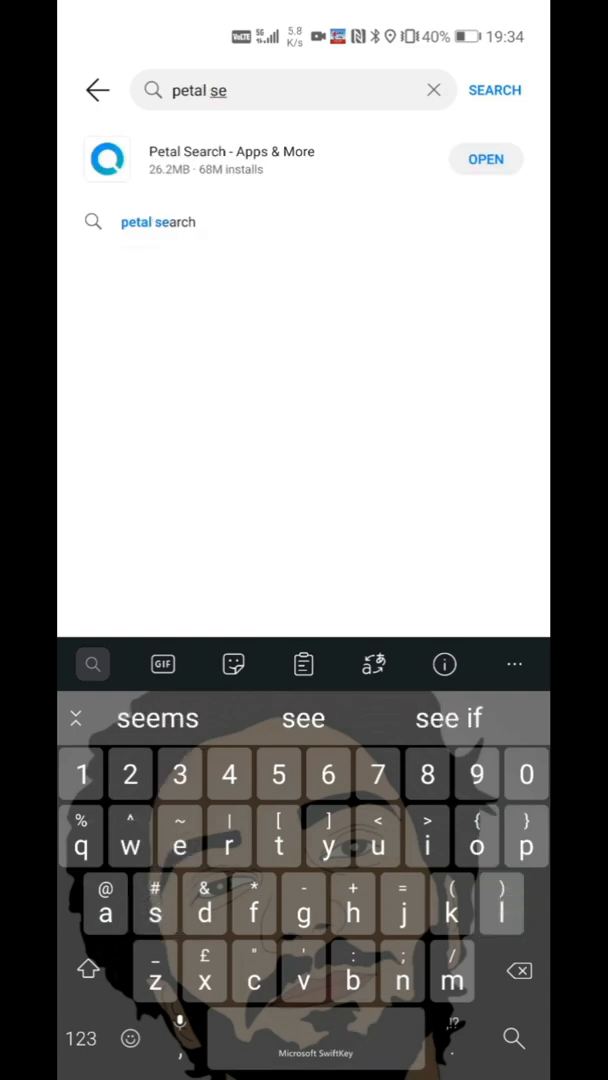
pyautogui.click(230, 160)
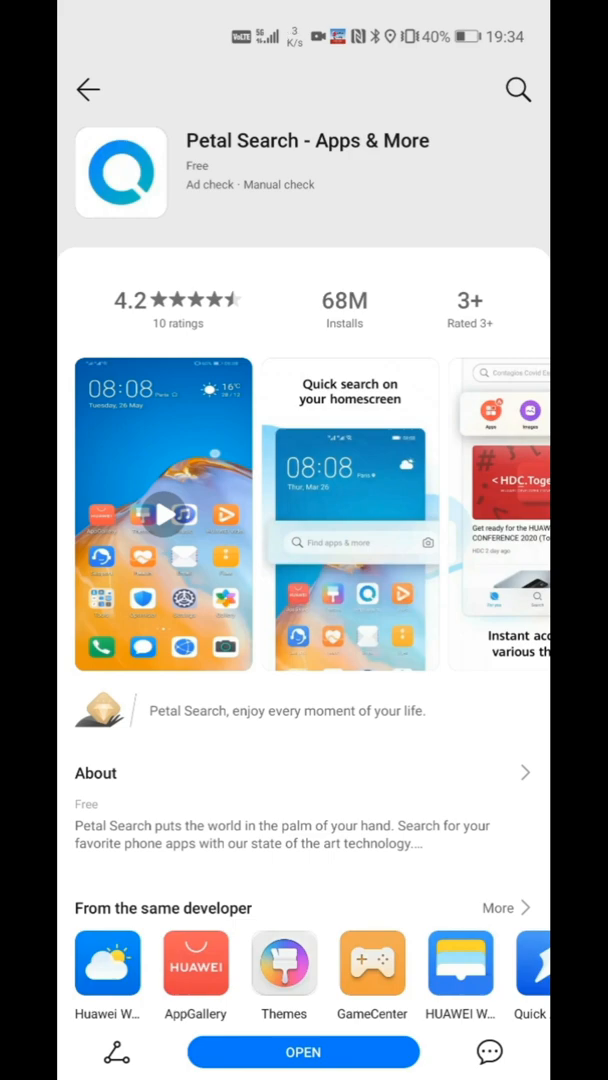
# - Launch Petal Search, agree to its terms, search "youtube vanced" and open vancedapp.com
pyautogui.click(304, 1052)
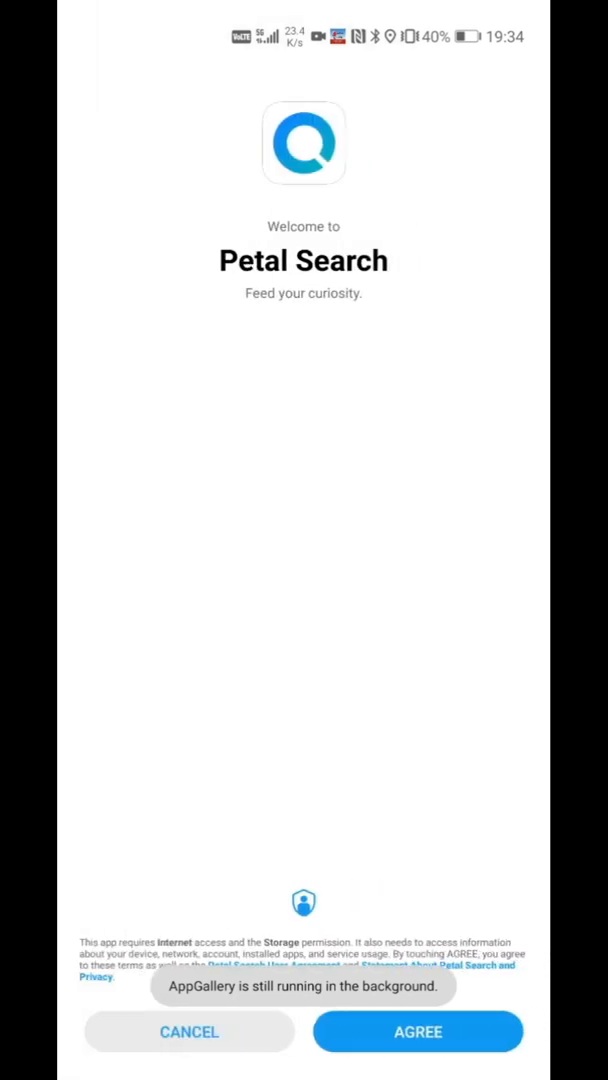
pyautogui.click(416, 1032)
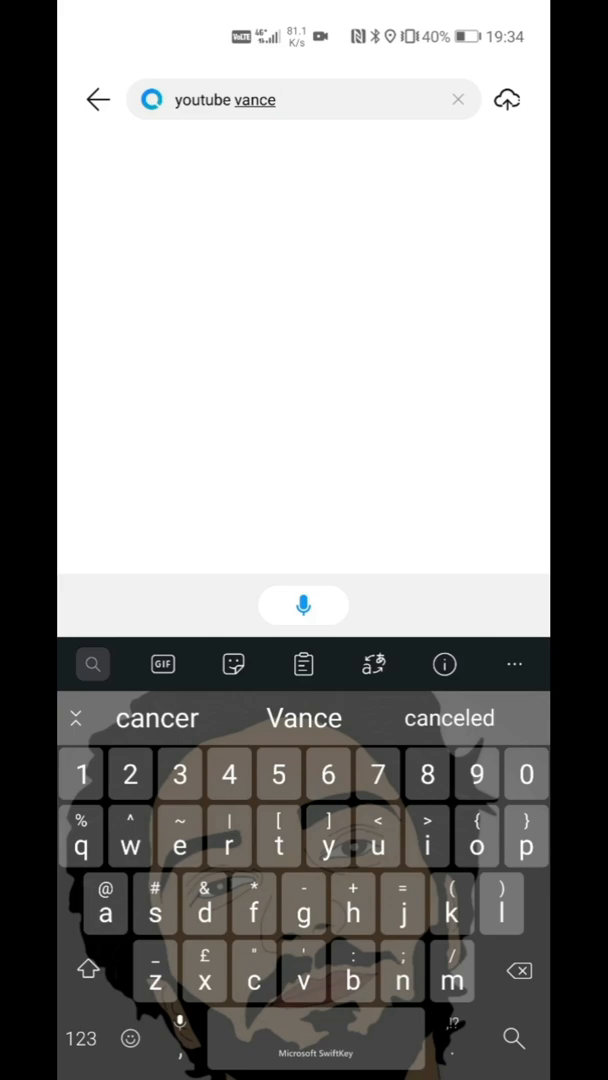
pyautogui.press('Enter')
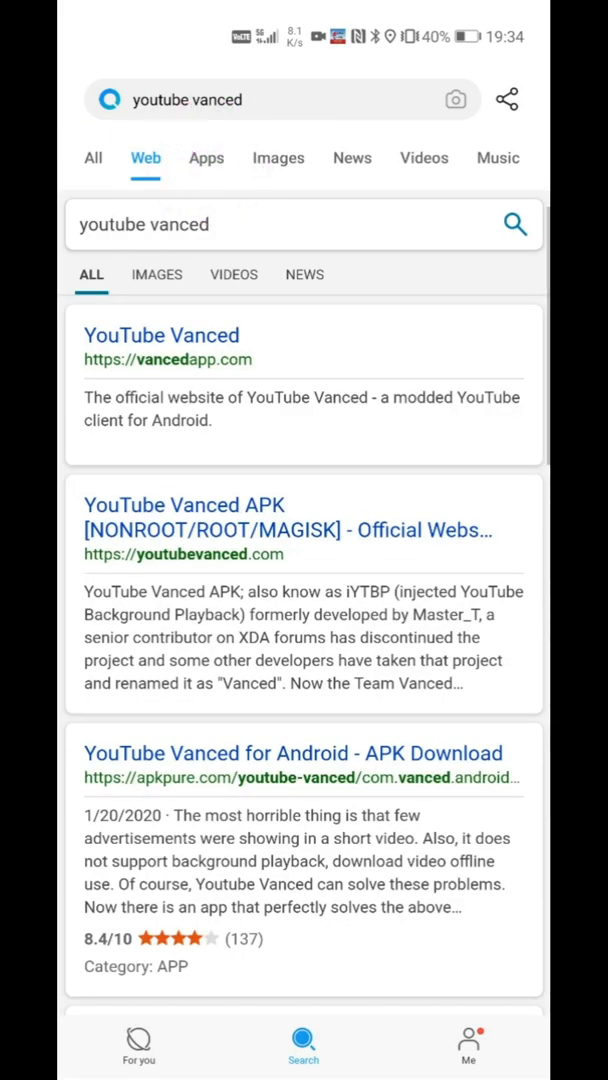
pyautogui.click(206, 158)
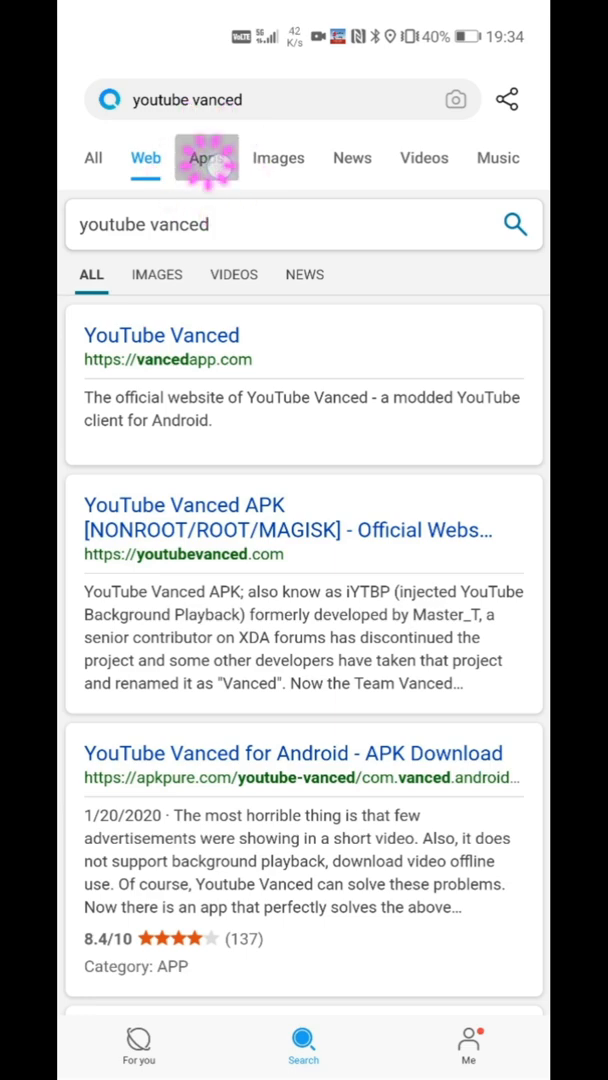
pyautogui.click(206, 158)
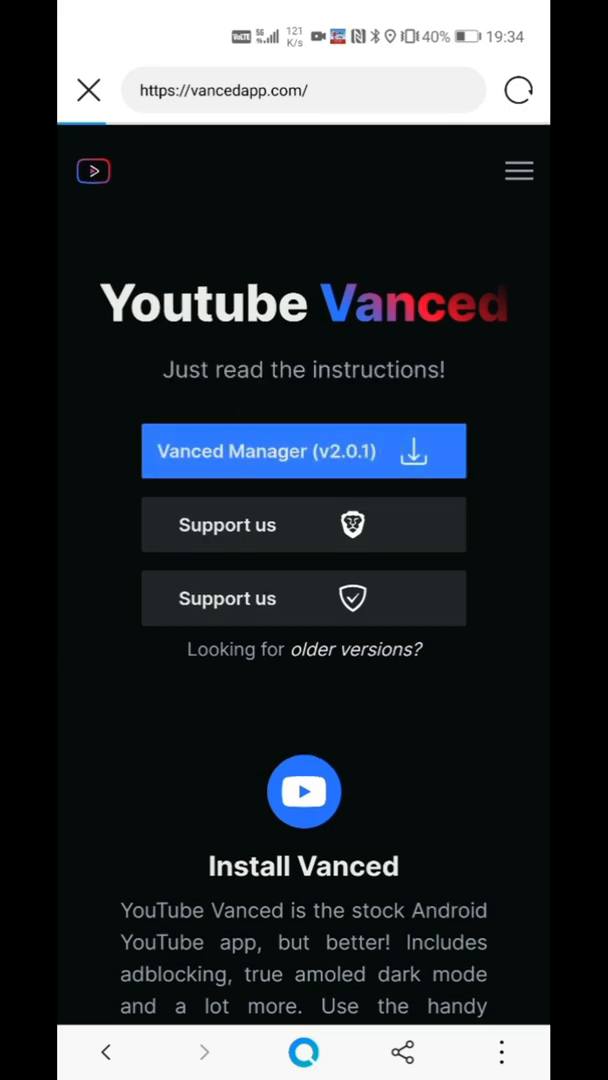
# - Download manager.apk (Vanced Manager v2.0.1) over mobile data, allow installs and install it
pyautogui.click(304, 450)
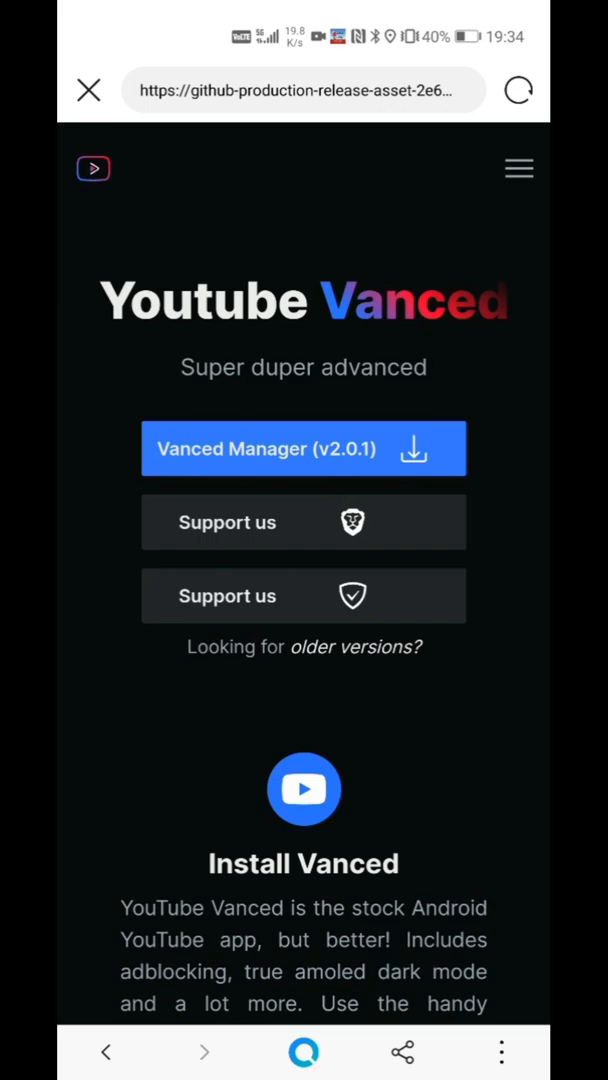
pyautogui.click(304, 448)
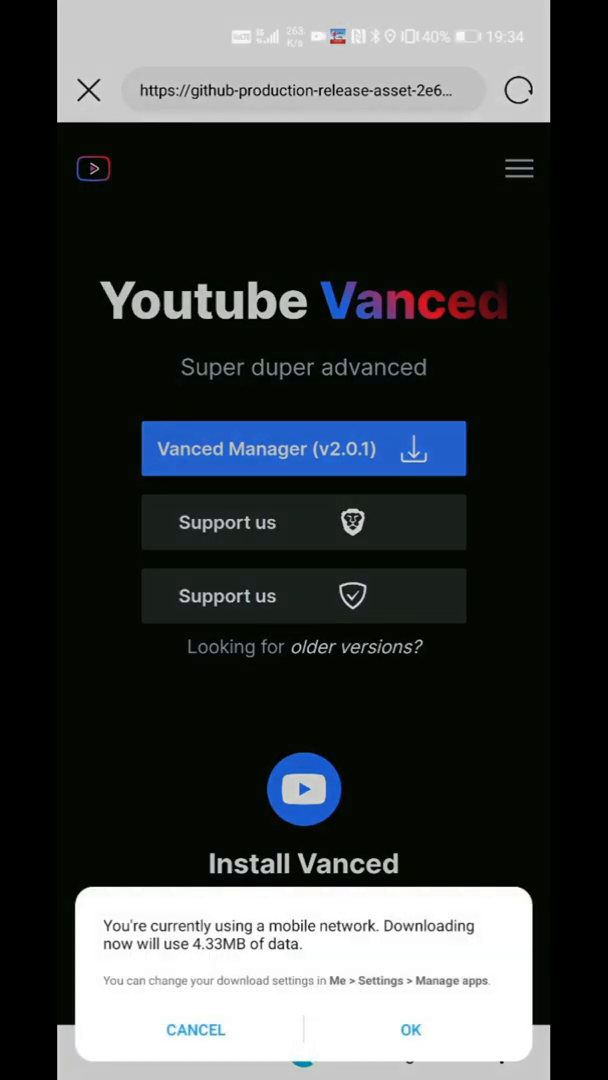
pyautogui.click(410, 1030)
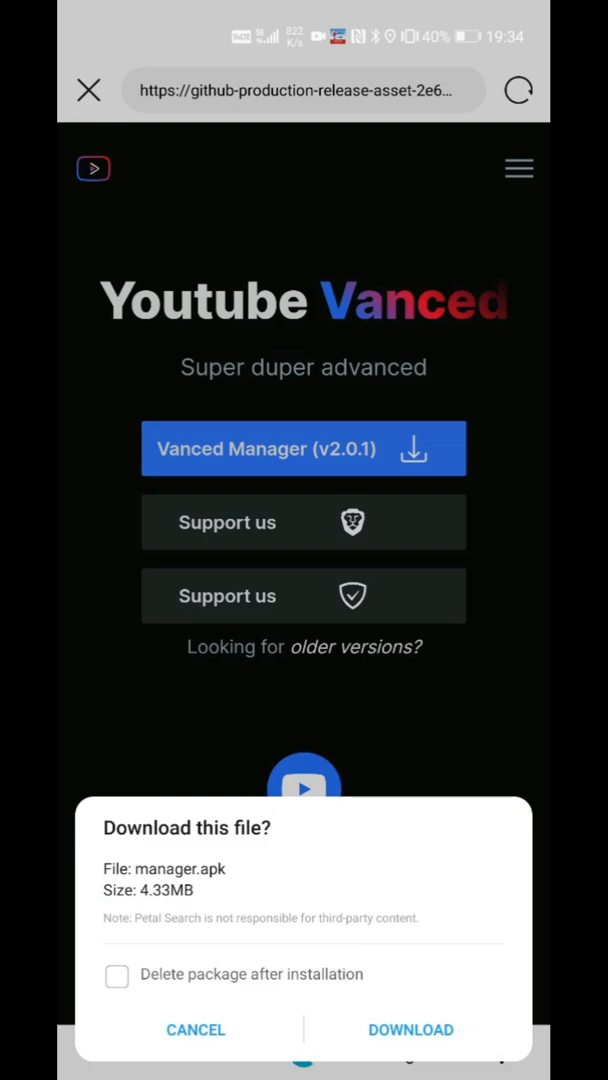
pyautogui.click(410, 1030)
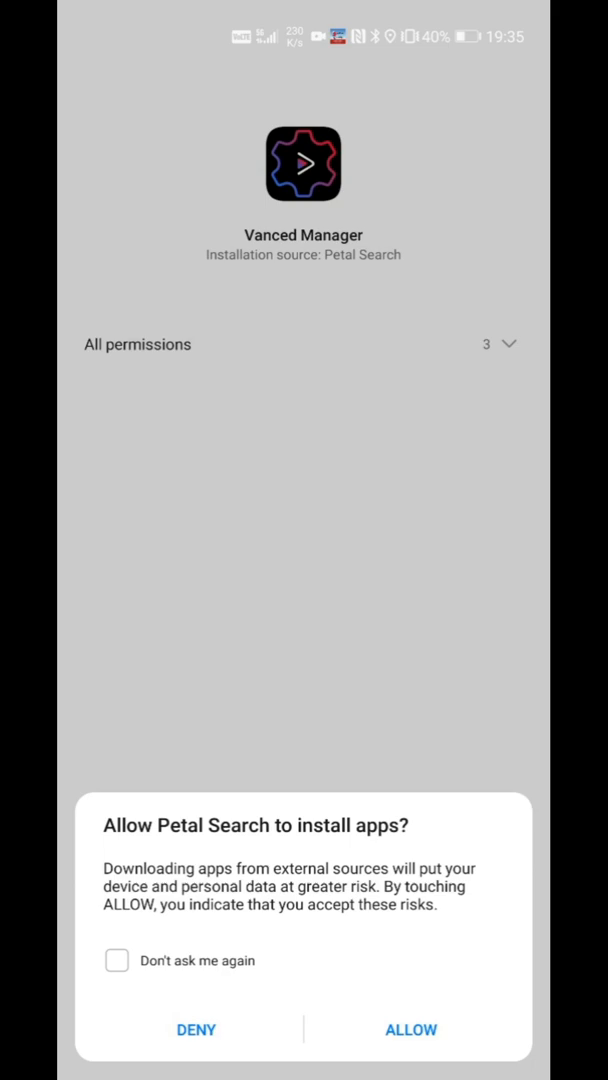
pyautogui.click(410, 1028)
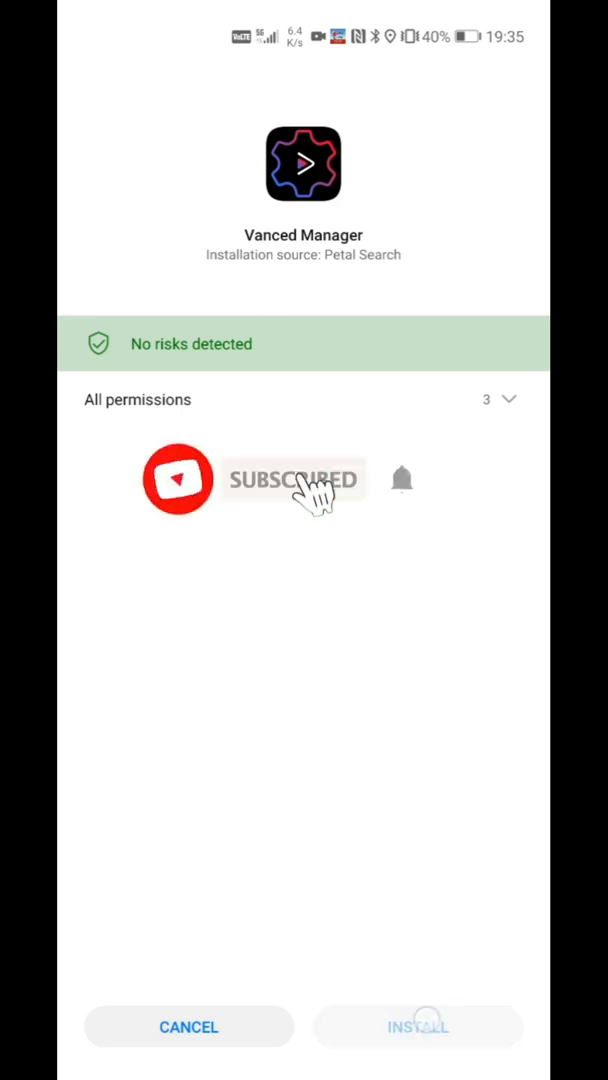
pyautogui.click(416, 1028)
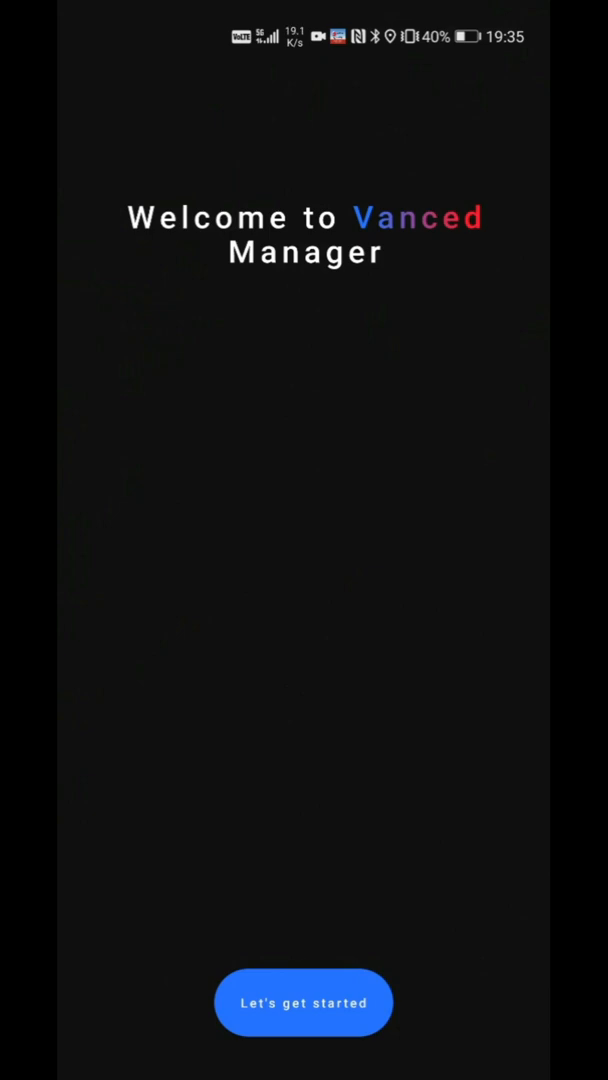
# - Complete the Vanced Manager welcome setup with both apps selected
pyautogui.click(304, 1004)
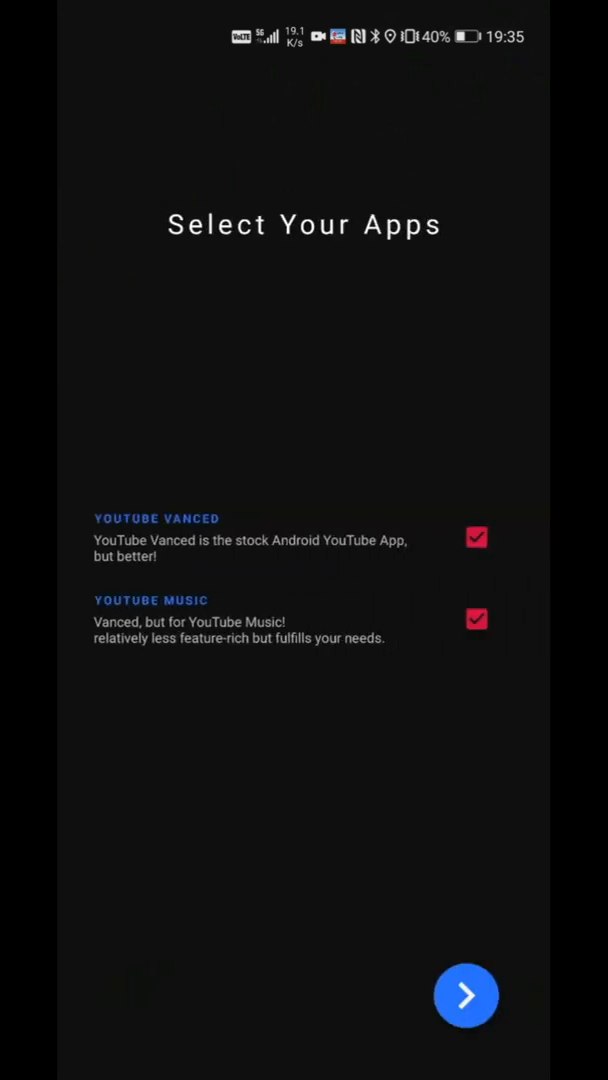
pyautogui.click(464, 996)
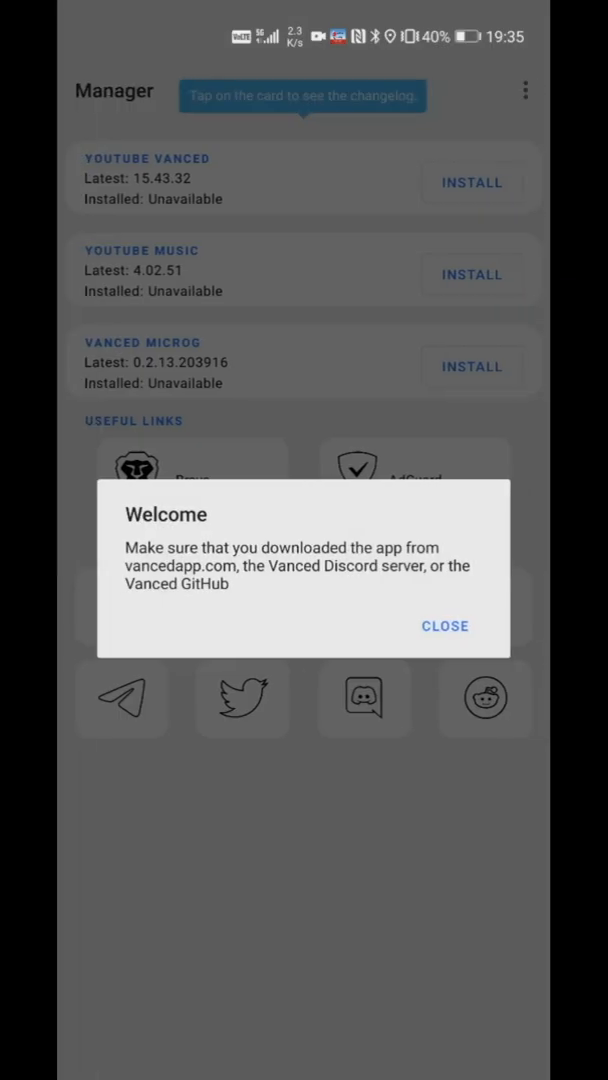
pyautogui.click(444, 624)
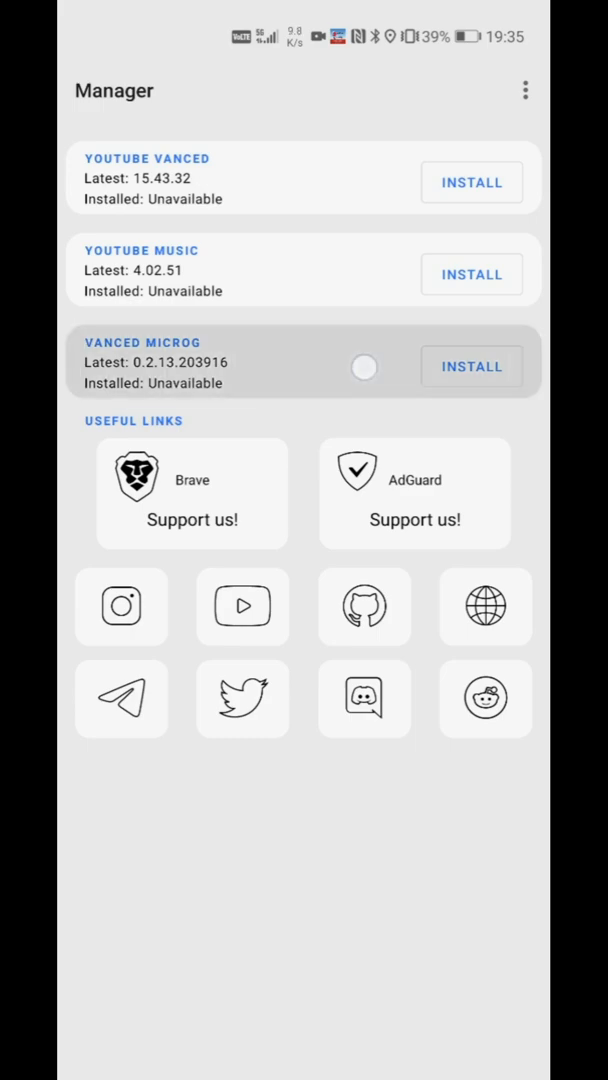
# - Install Vanced microG 0.2.13.203916, allowing Vanced Manager to install apps
pyautogui.click(472, 366)
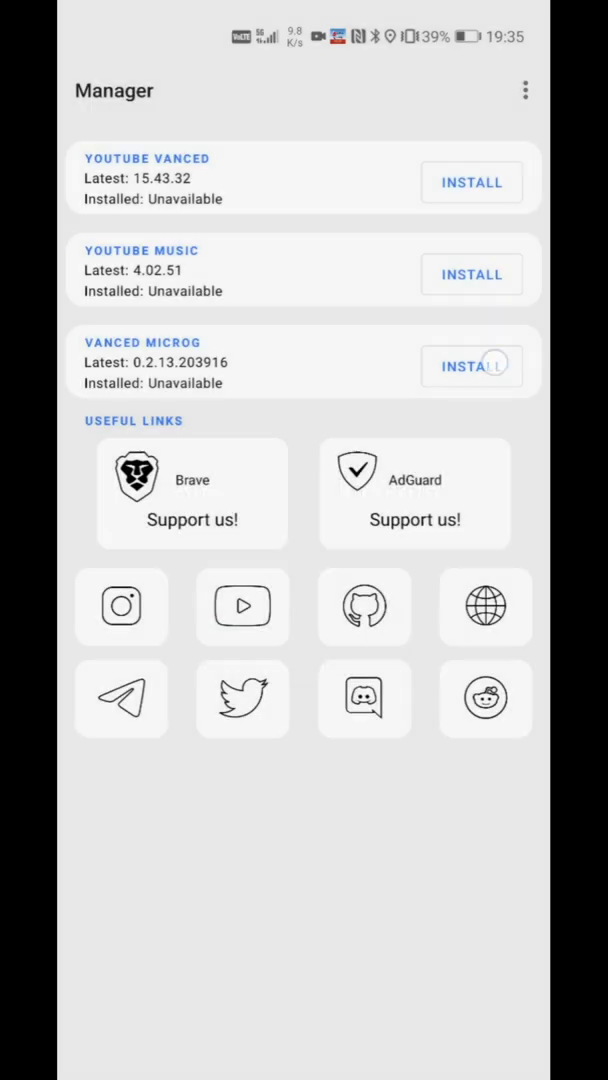
pyautogui.click(472, 364)
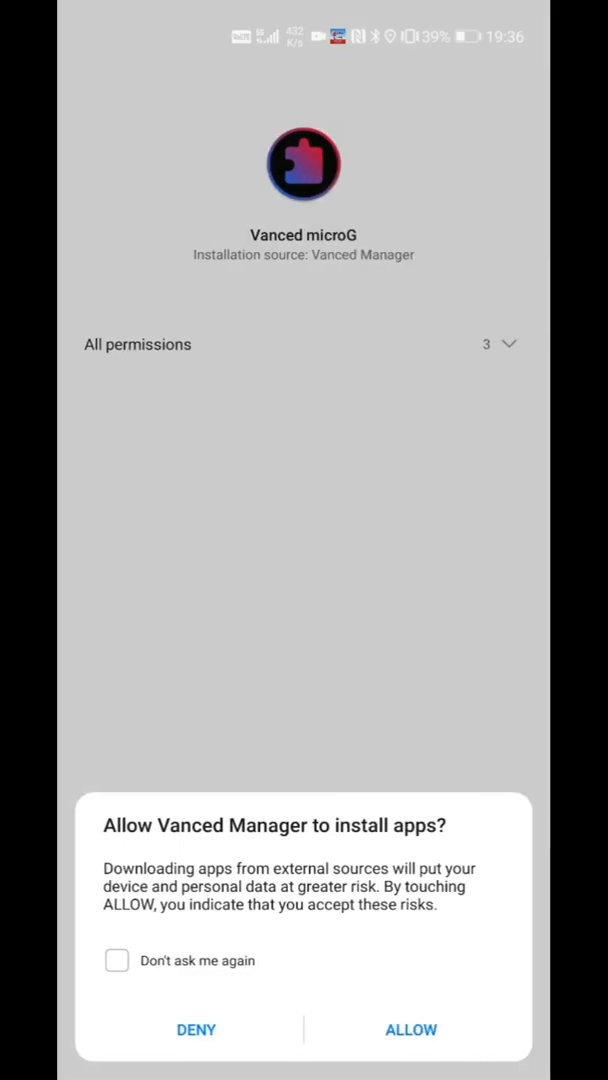
pyautogui.click(410, 1028)
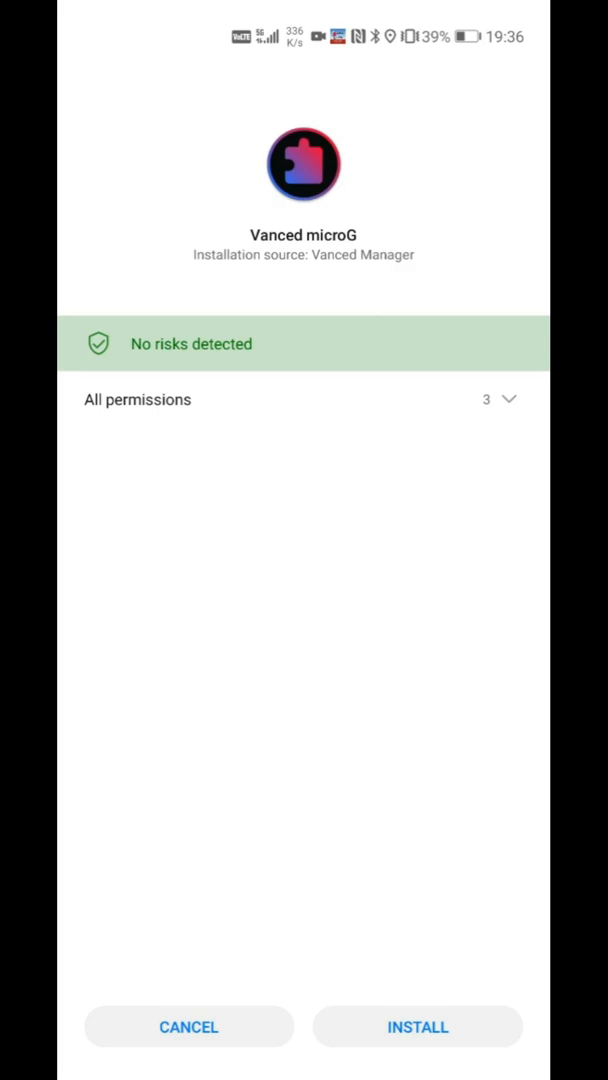
pyautogui.click(416, 1028)
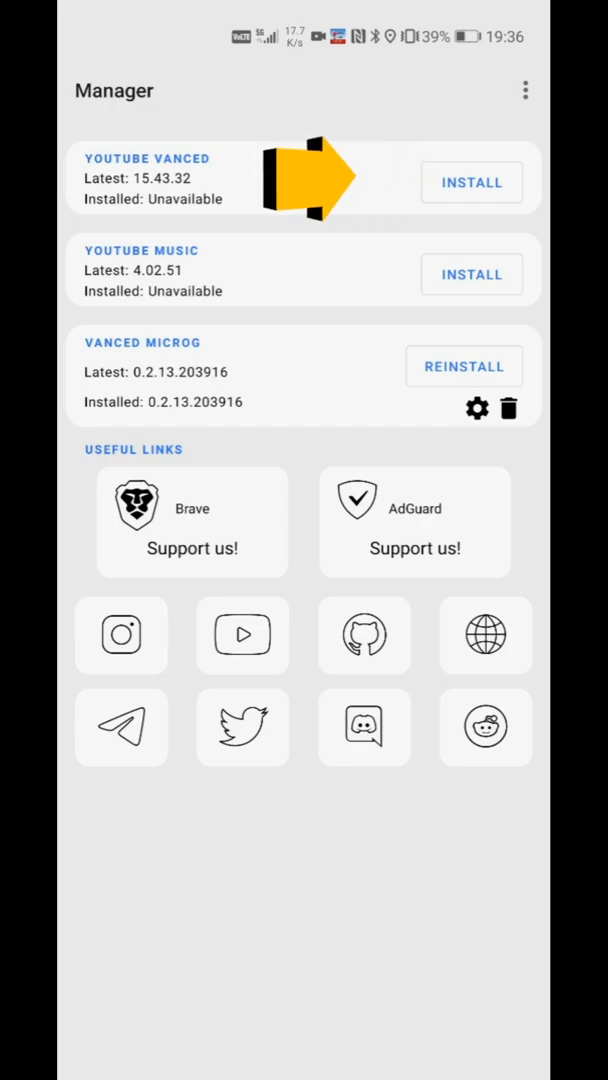
# - Install YouTube Vanced with the default installation preferences and confirm the installer
pyautogui.click(472, 182)
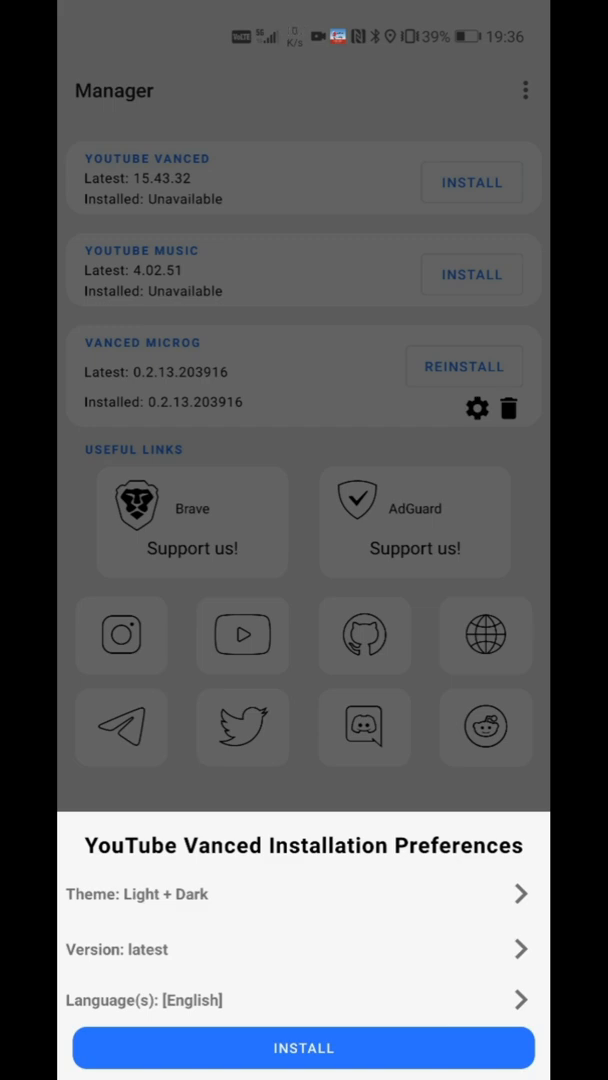
pyautogui.click(304, 1048)
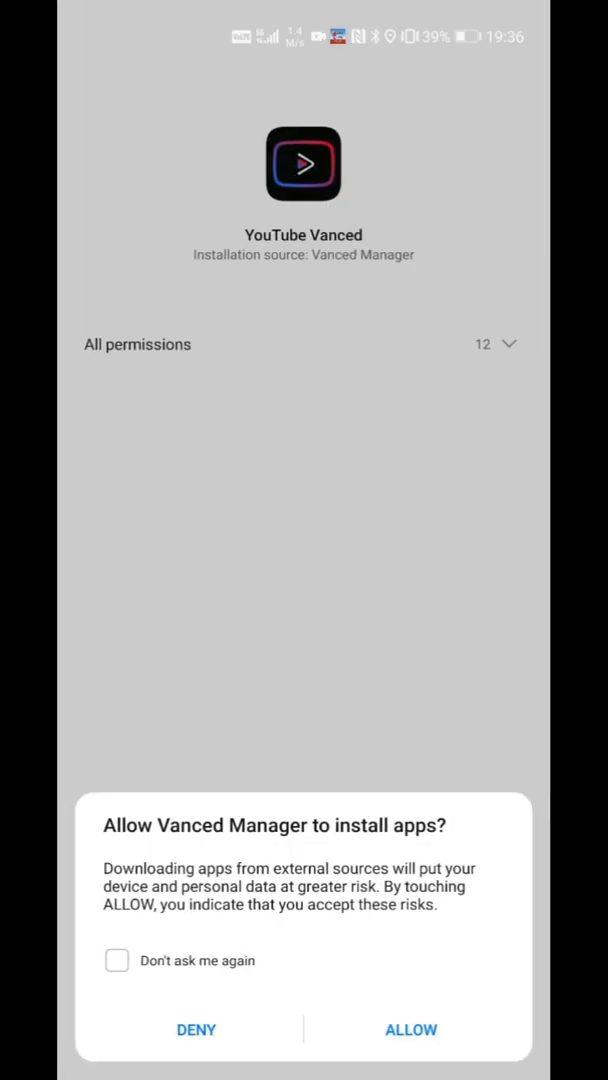
pyautogui.click(410, 1028)
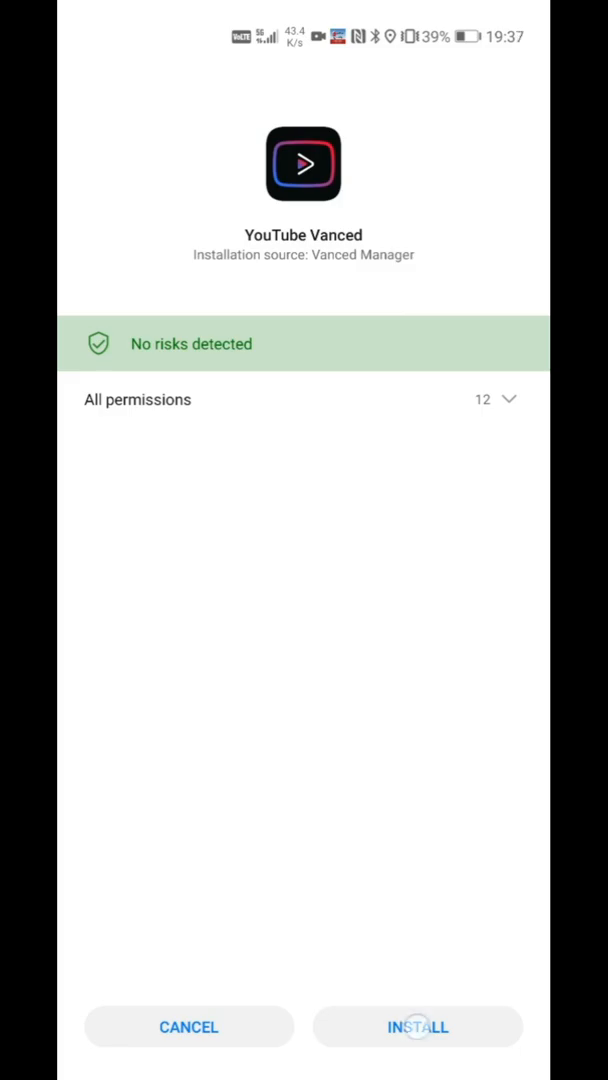
pyautogui.click(416, 1028)
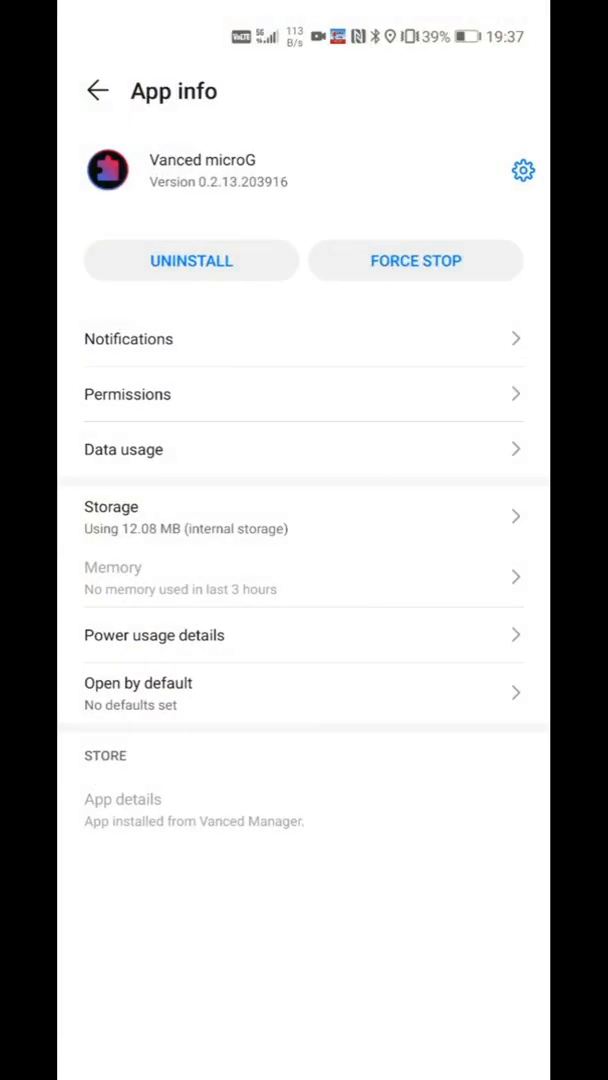
pyautogui.click(524, 170)
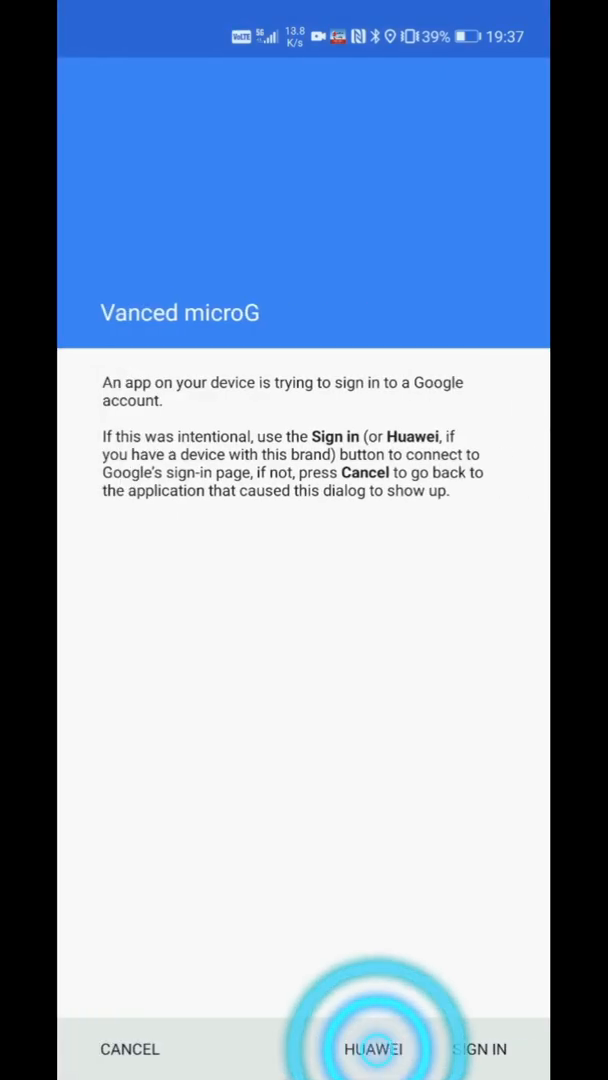
pyautogui.click(372, 1048)
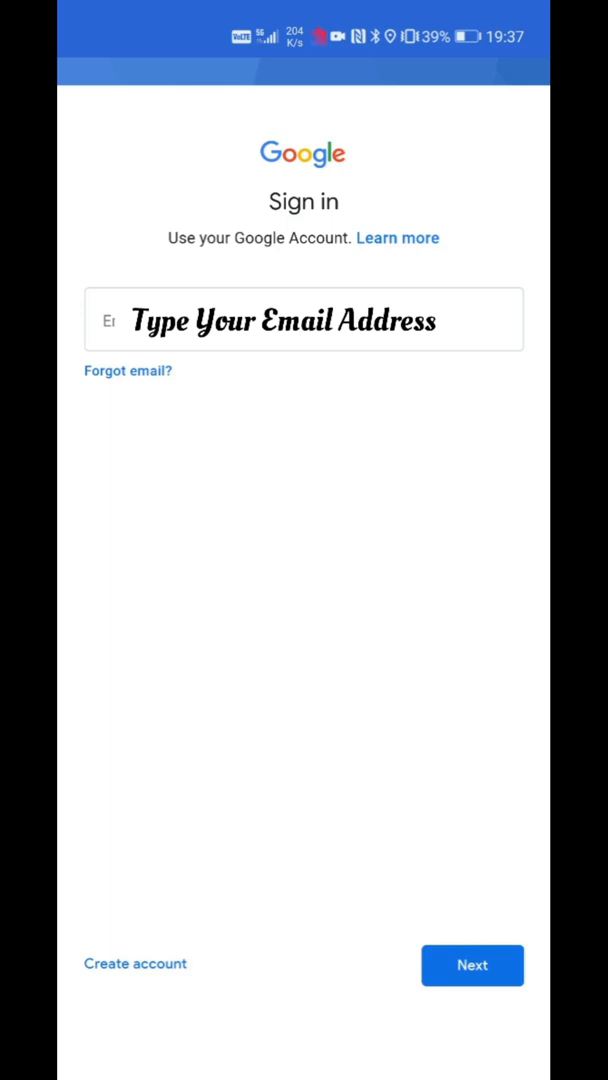
pyautogui.click(304, 320)
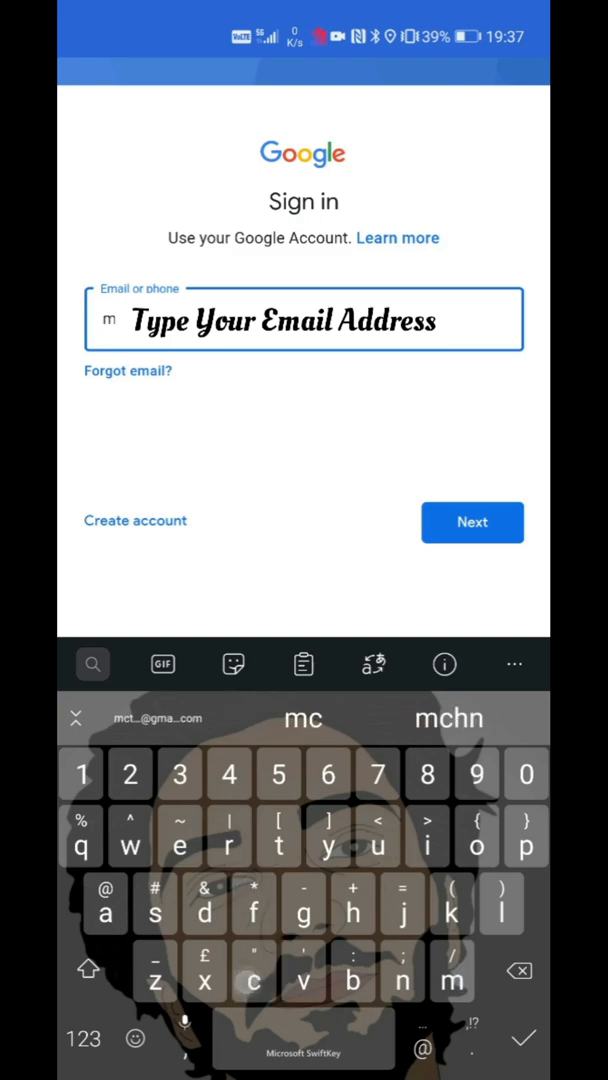
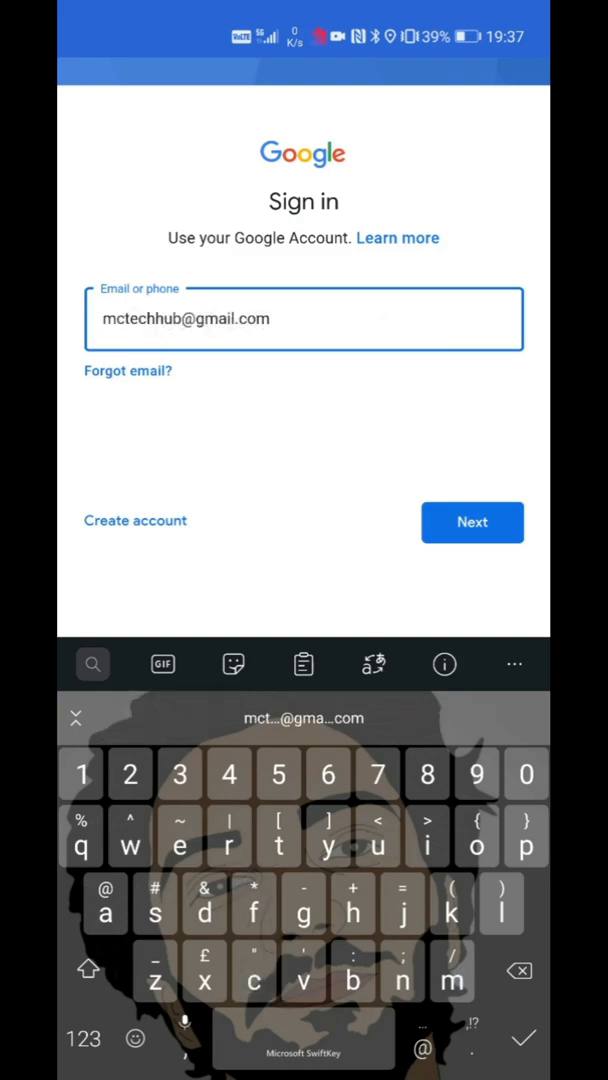
pyautogui.click(472, 522)
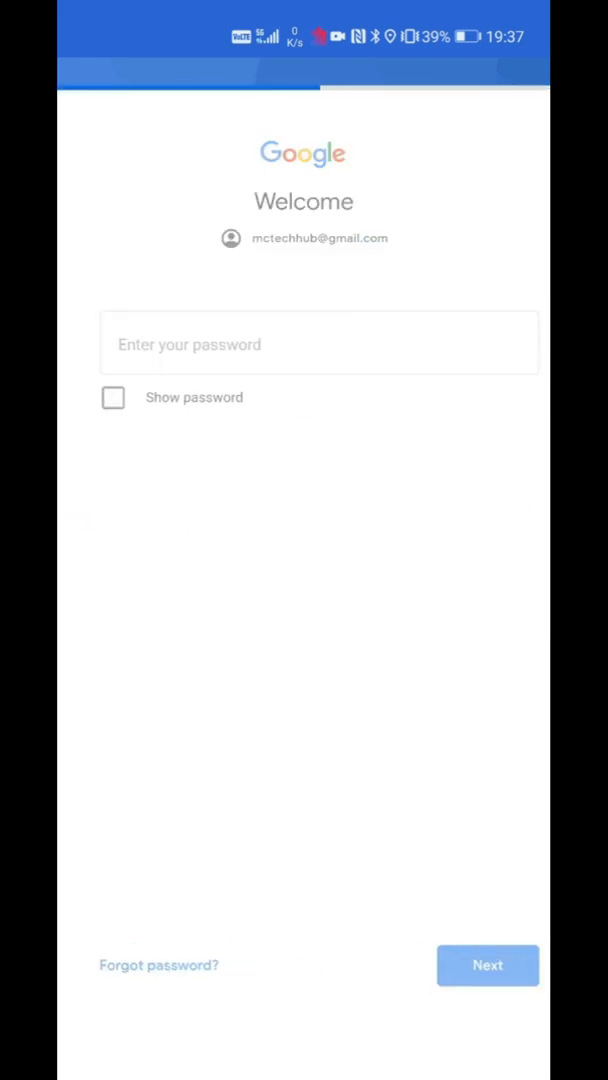
# - Submit the password, skip the phone-number prompt and accept Google's terms
pyautogui.click(488, 964)
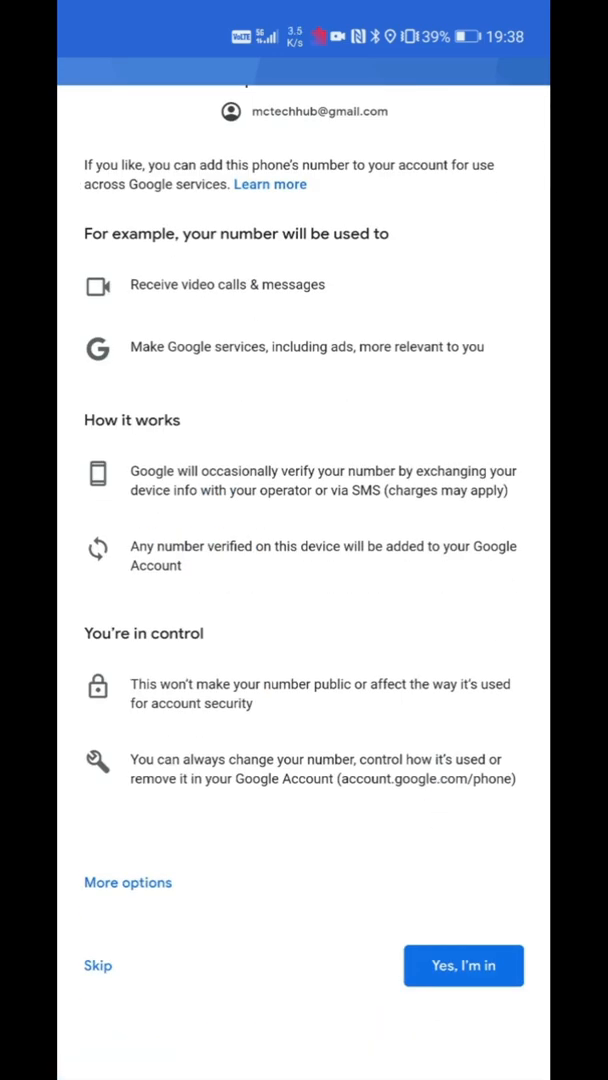
pyautogui.click(464, 964)
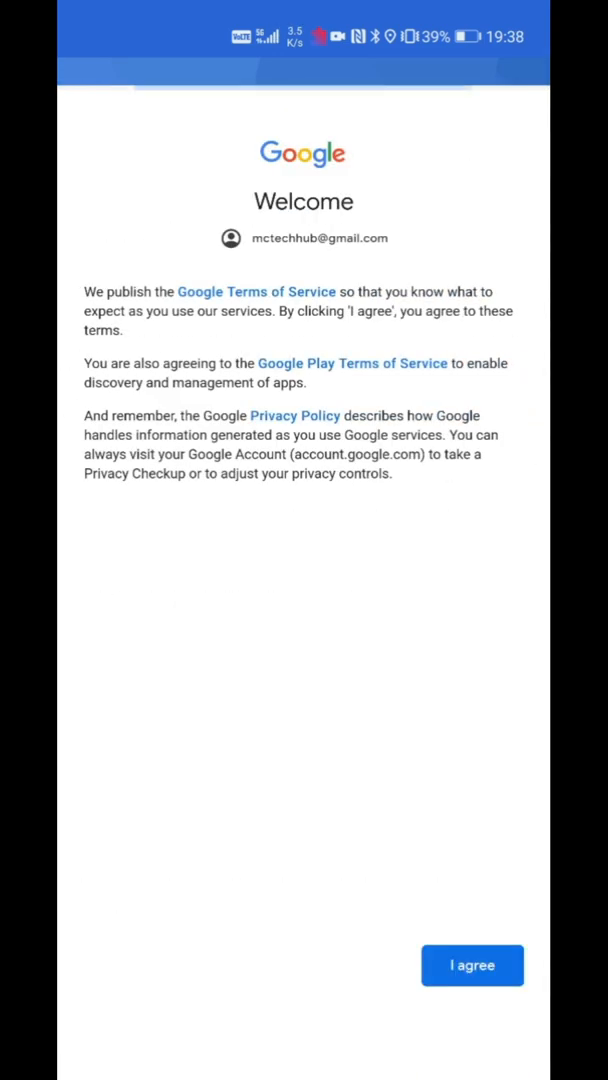
pyautogui.click(472, 964)
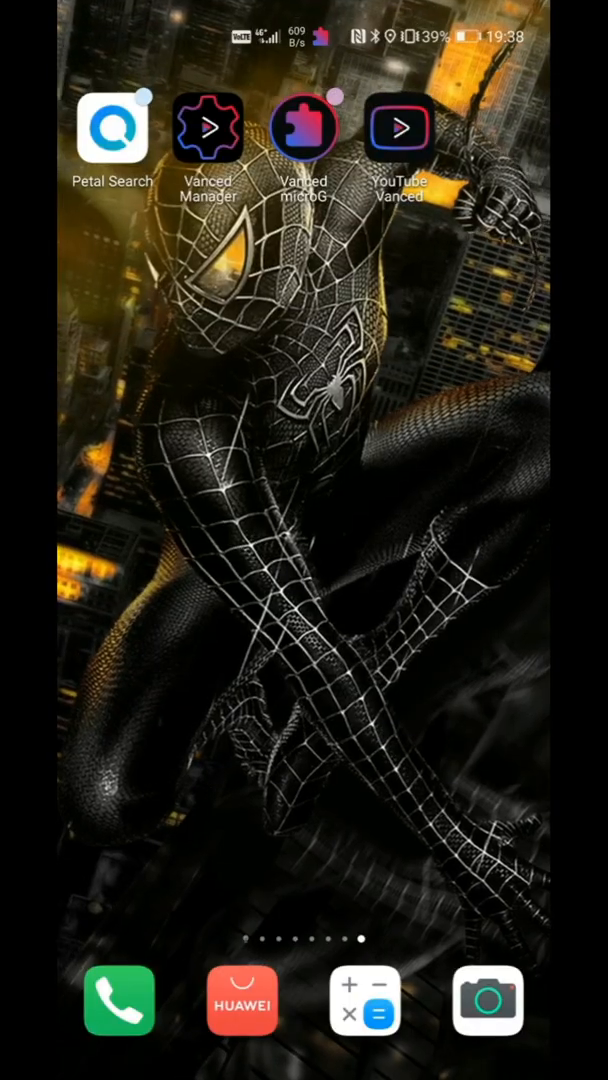
# - Launch YouTube Vanced, go to Your channel and play the Huawei Y9a Unboxing upload
pyautogui.click(400, 128)
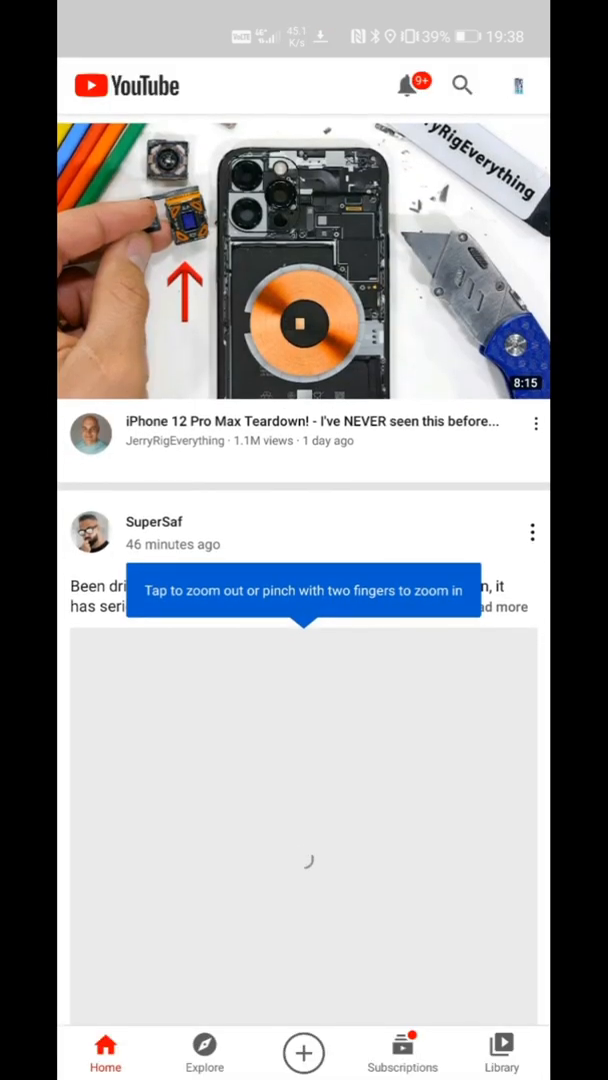
pyautogui.click(518, 84)
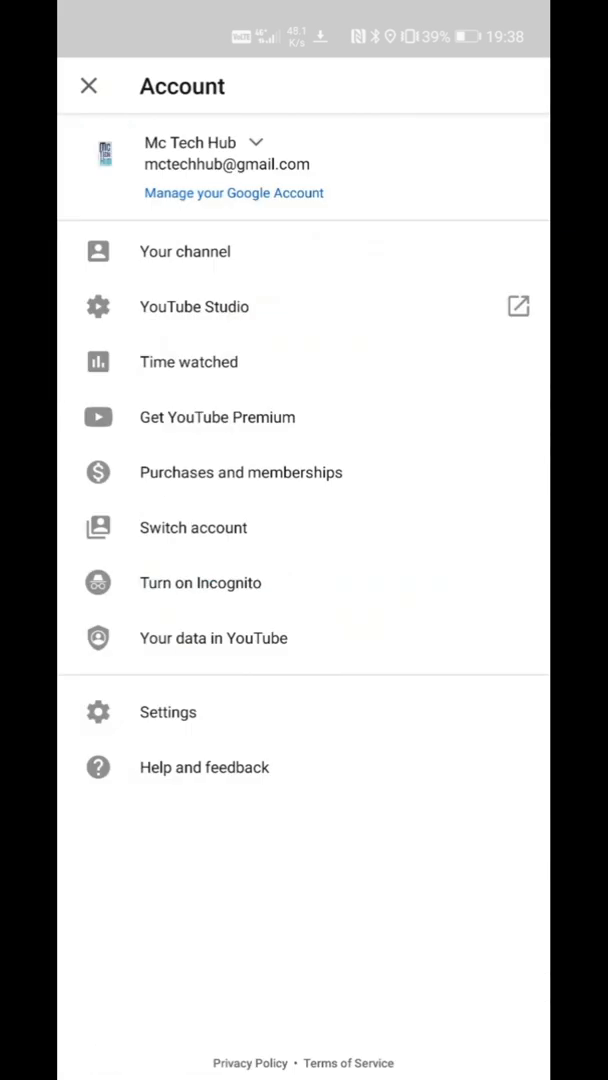
pyautogui.click(184, 252)
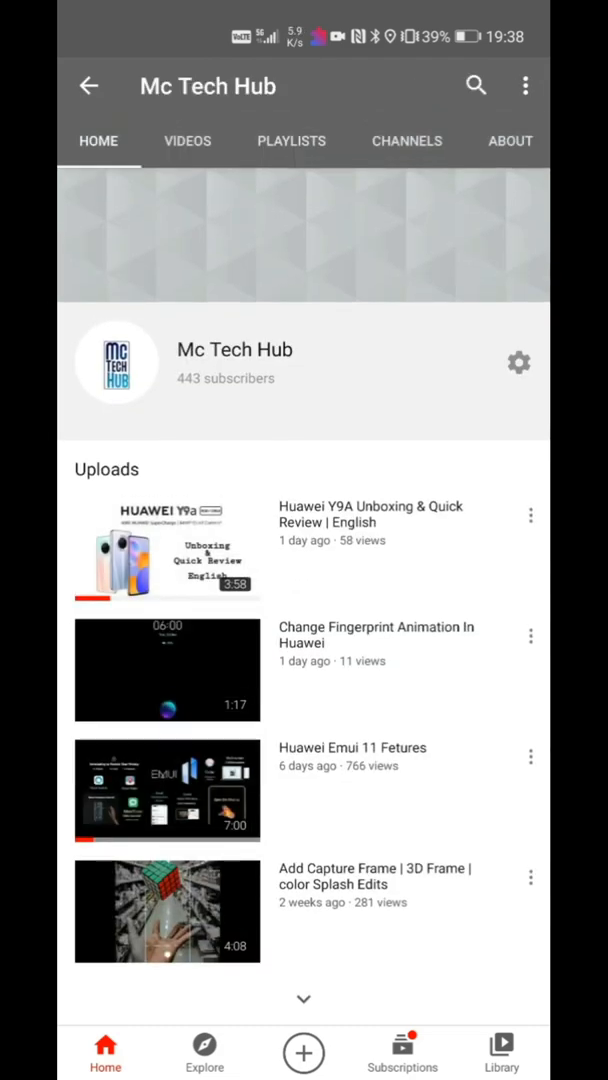
pyautogui.click(168, 550)
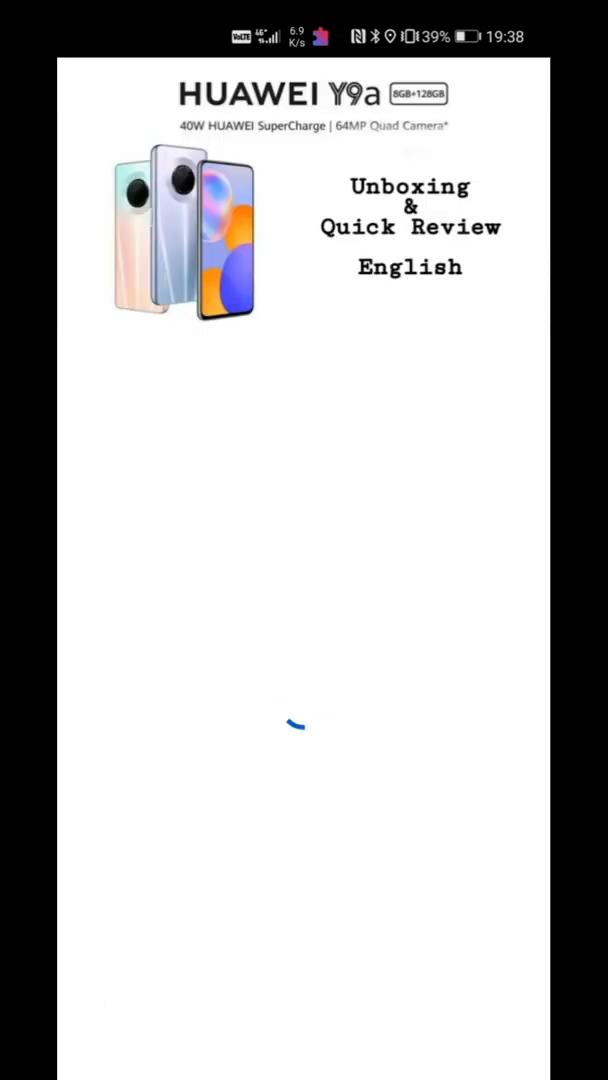